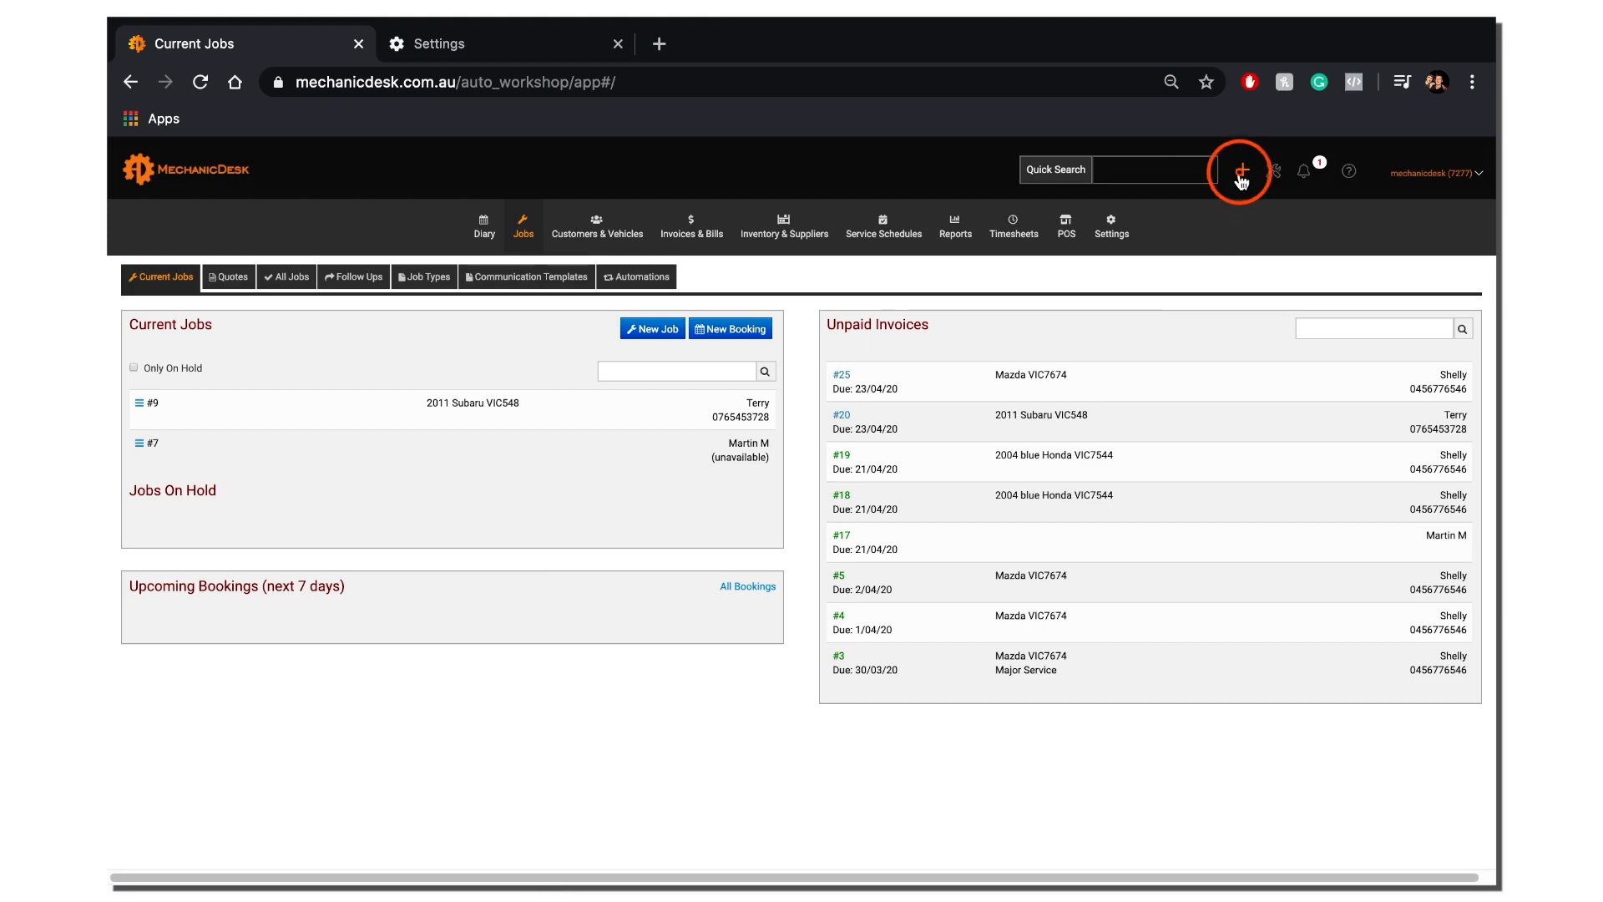
- Start a new job from the header's quick-add menu so a blank New Job form shows
click(1243, 171)
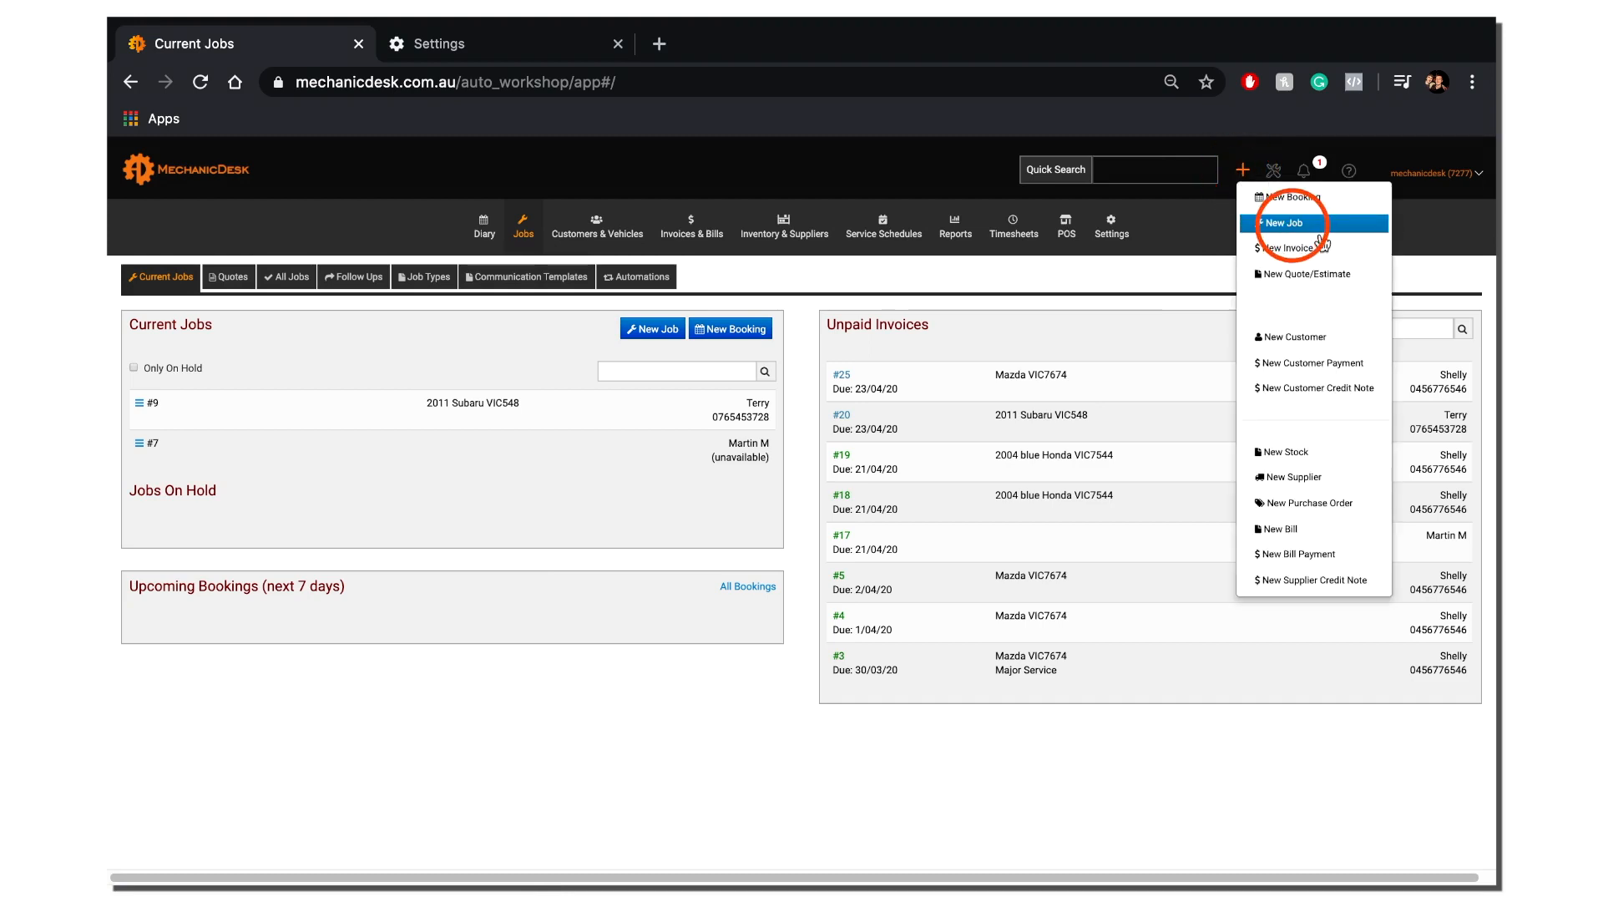
click(1286, 224)
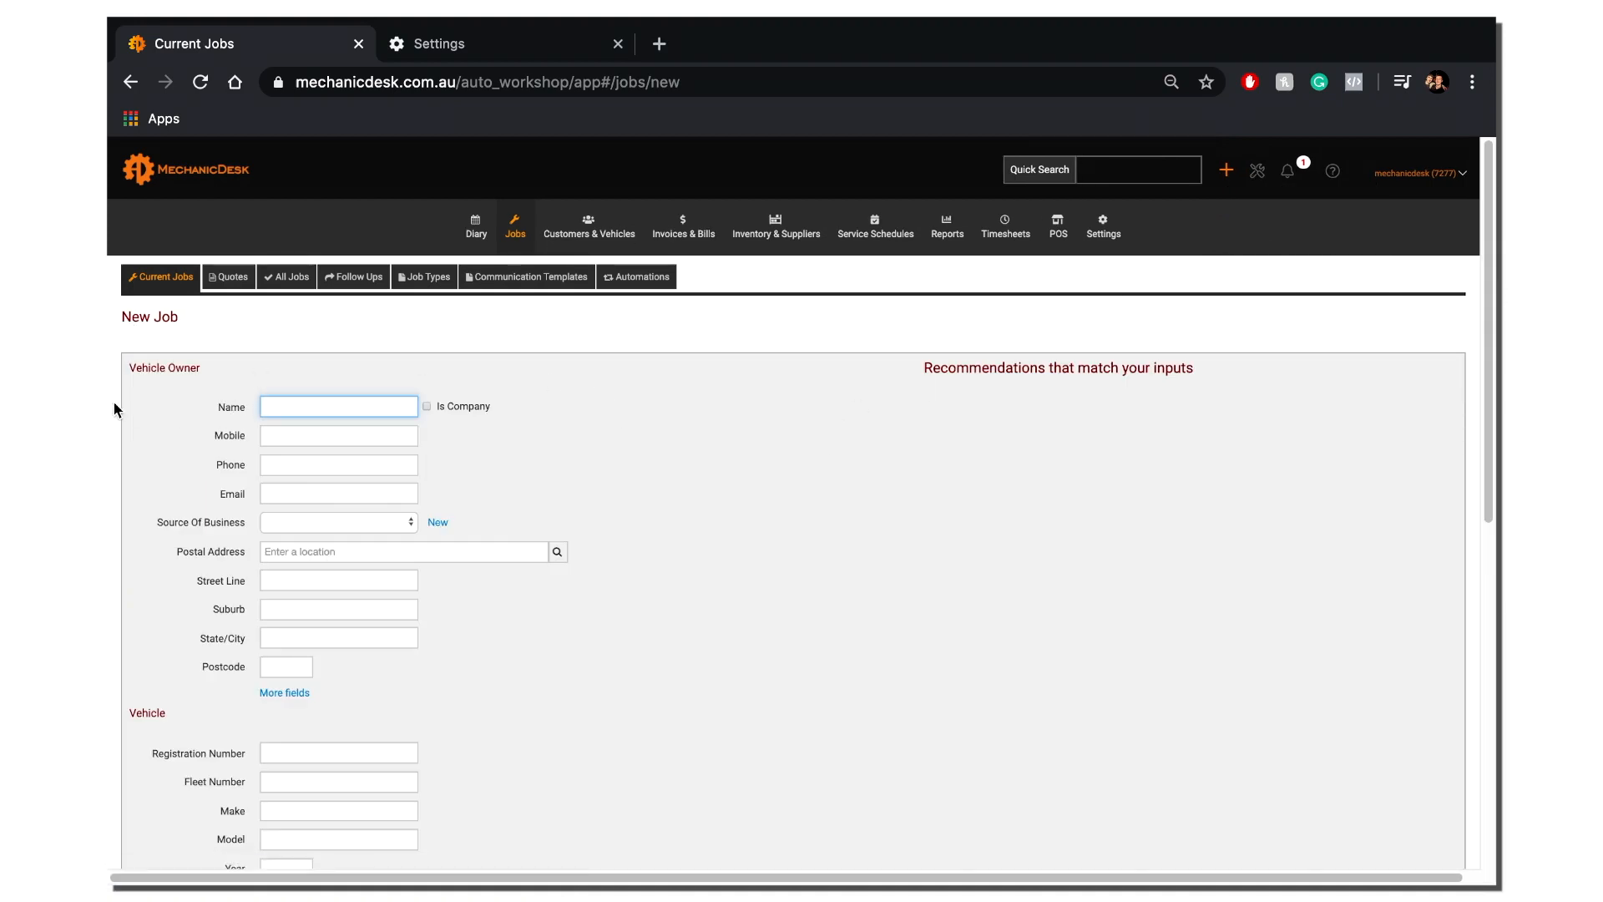
- Enter 'Sh' as the vehicle owner's name so existing customer Shelly is suggested
click(337, 405)
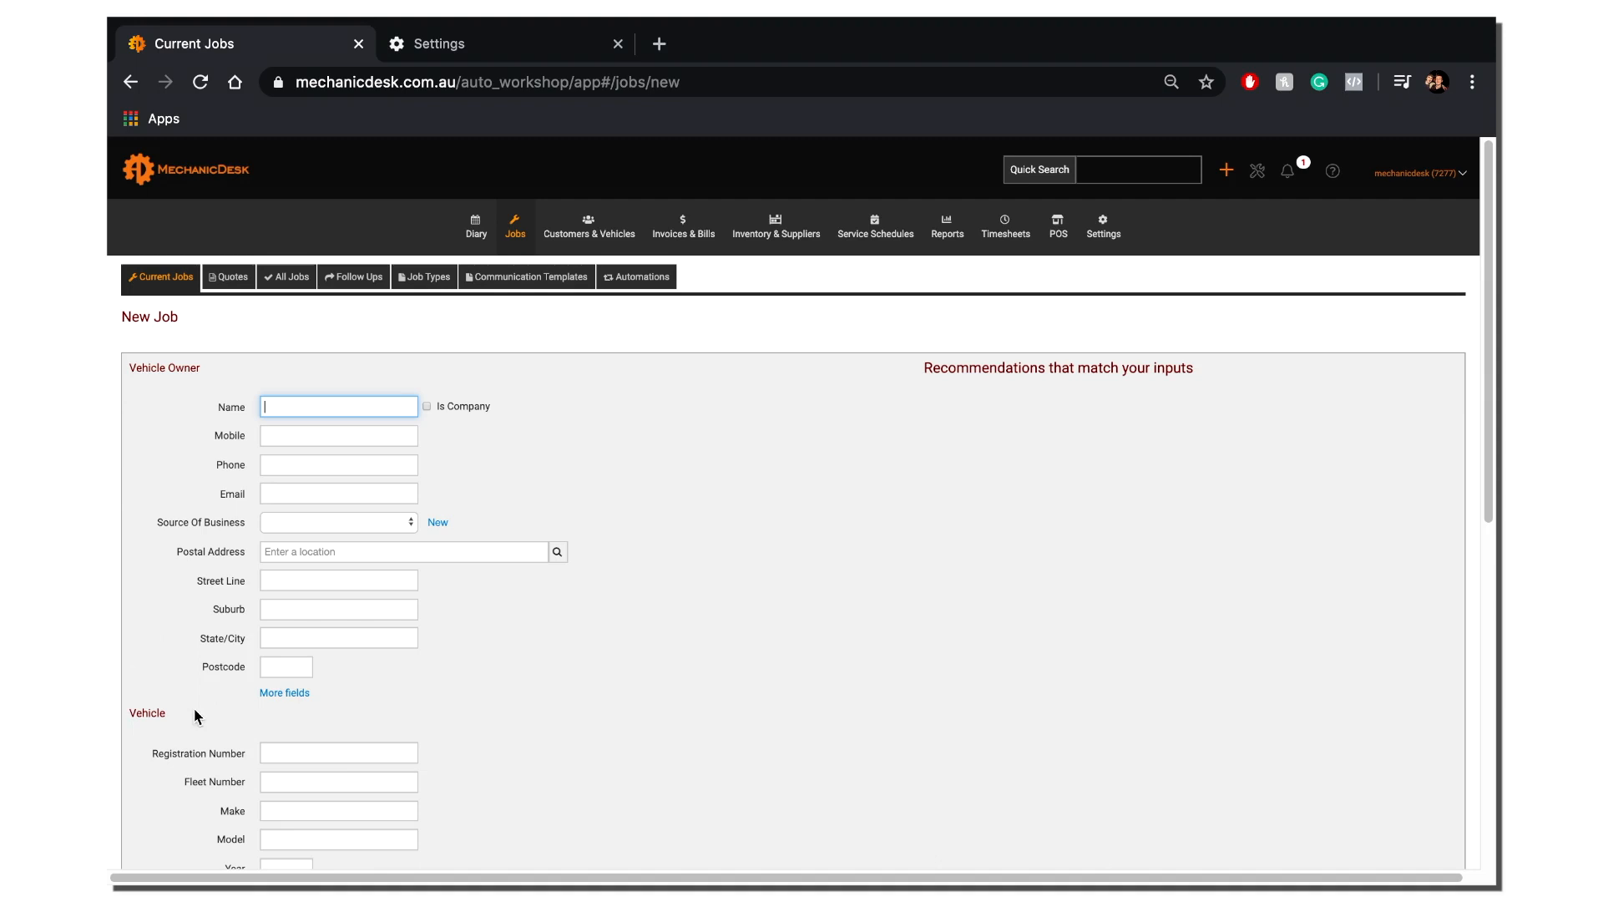
scroll(down, 3)
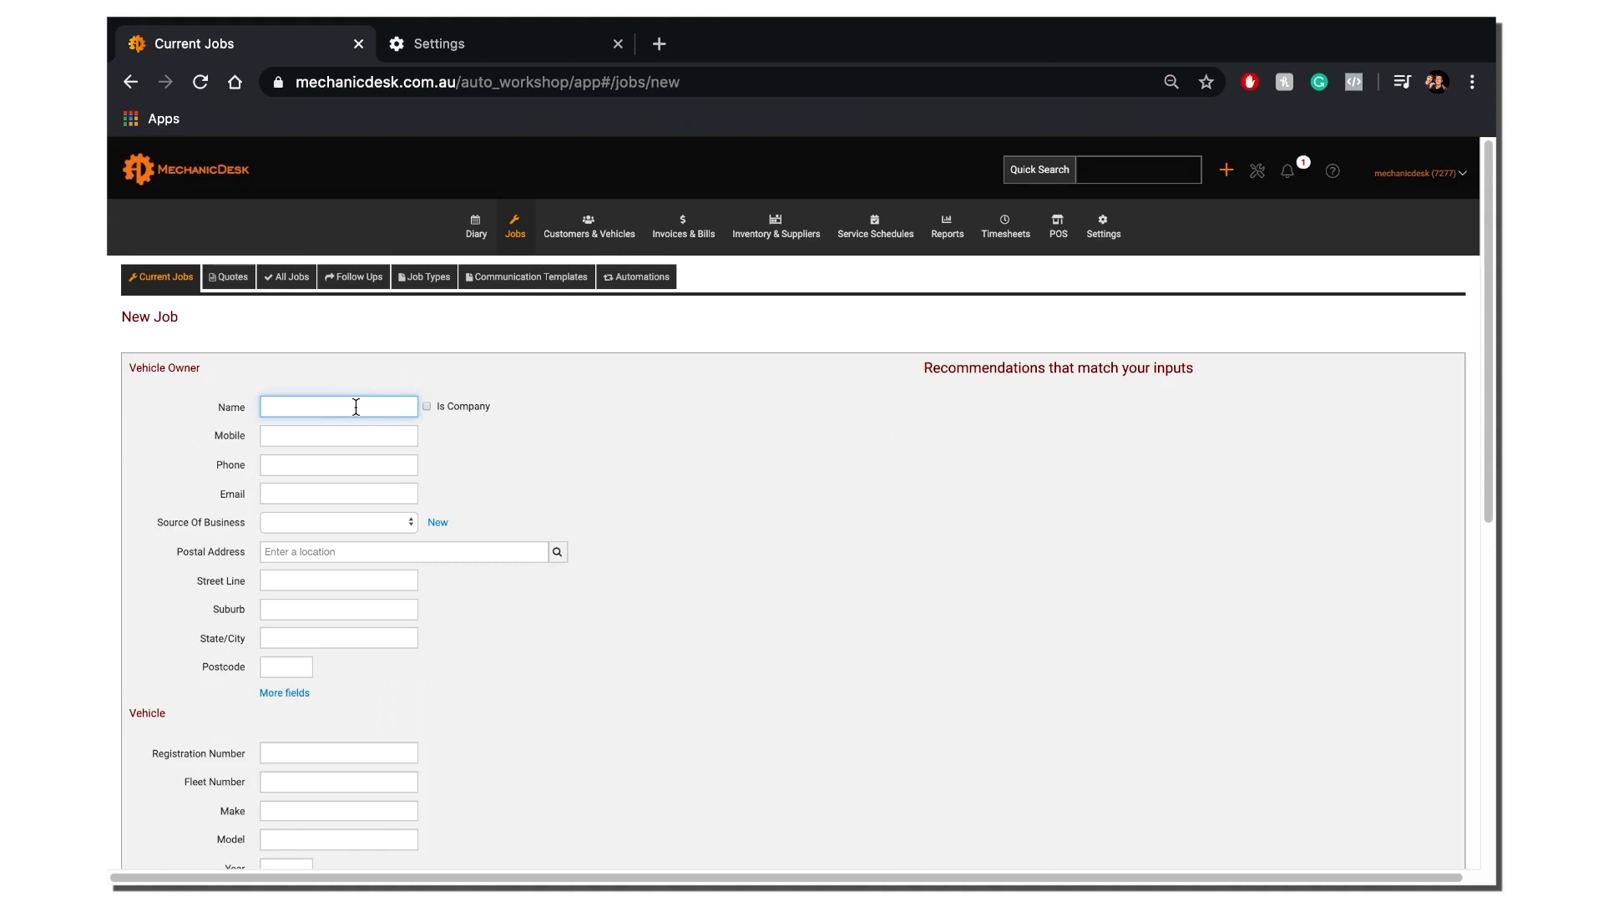
text(Sh)
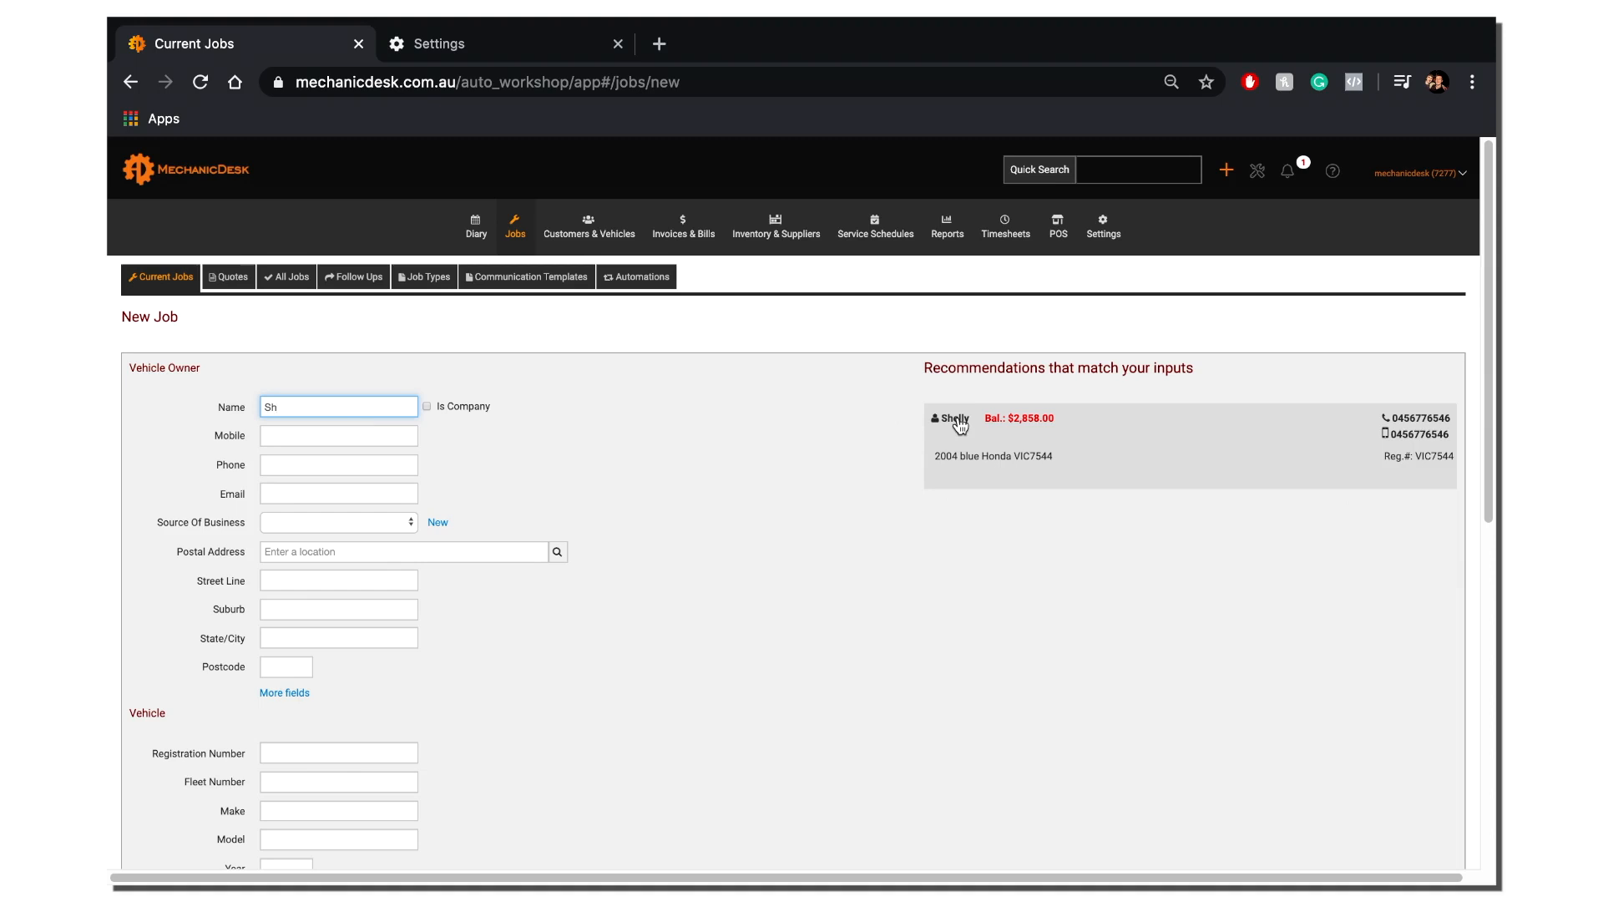
click(955, 421)
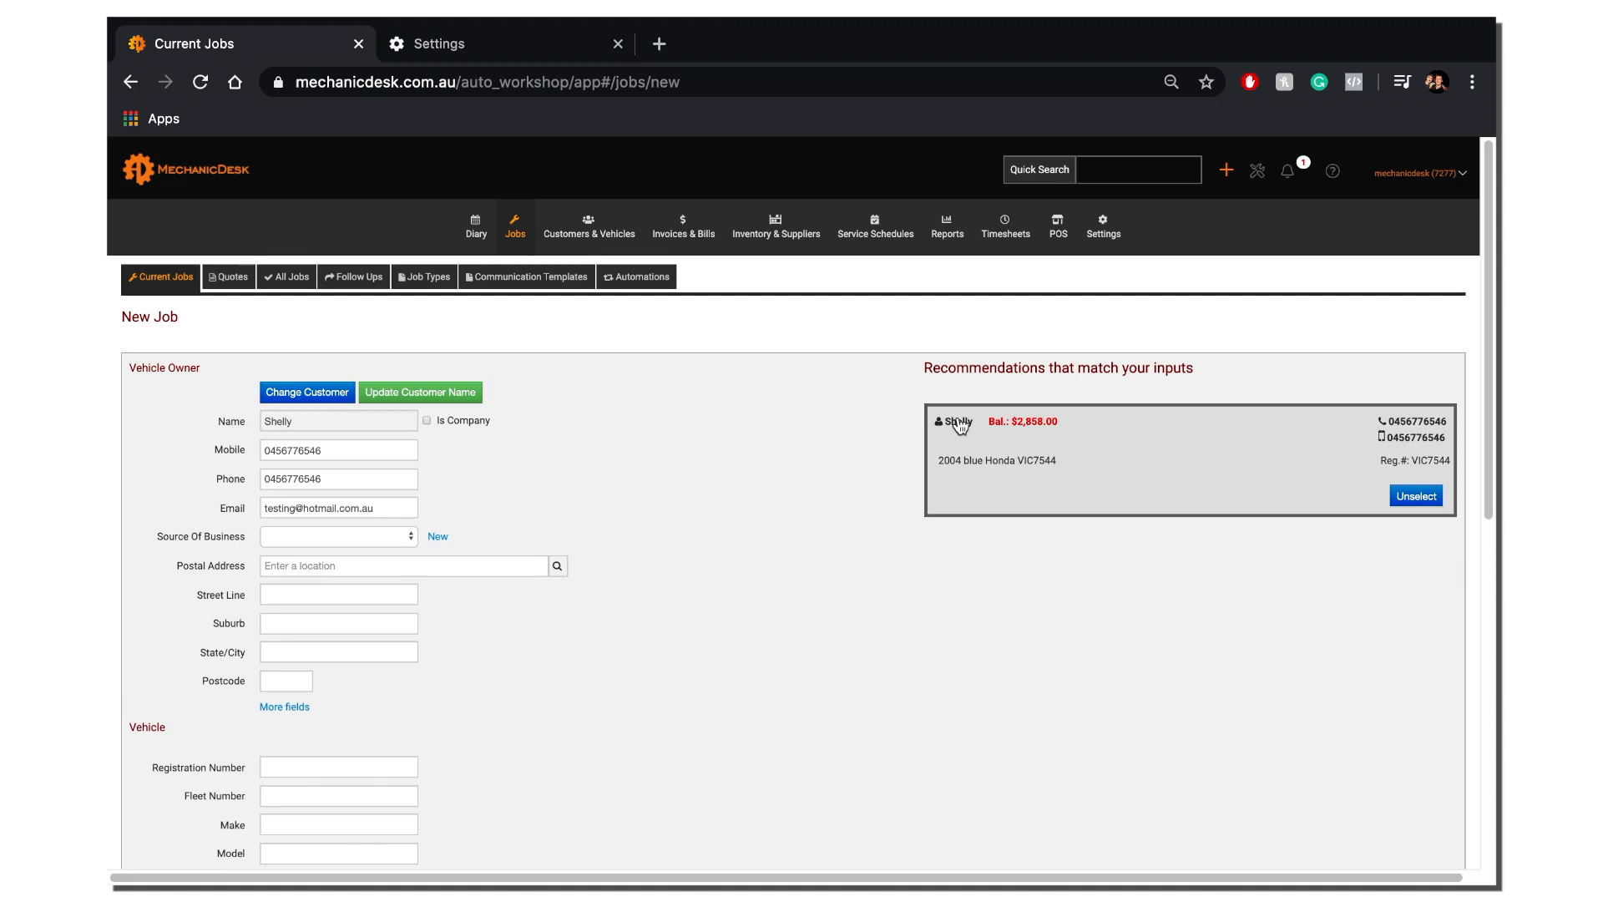
mouse_move(999, 464)
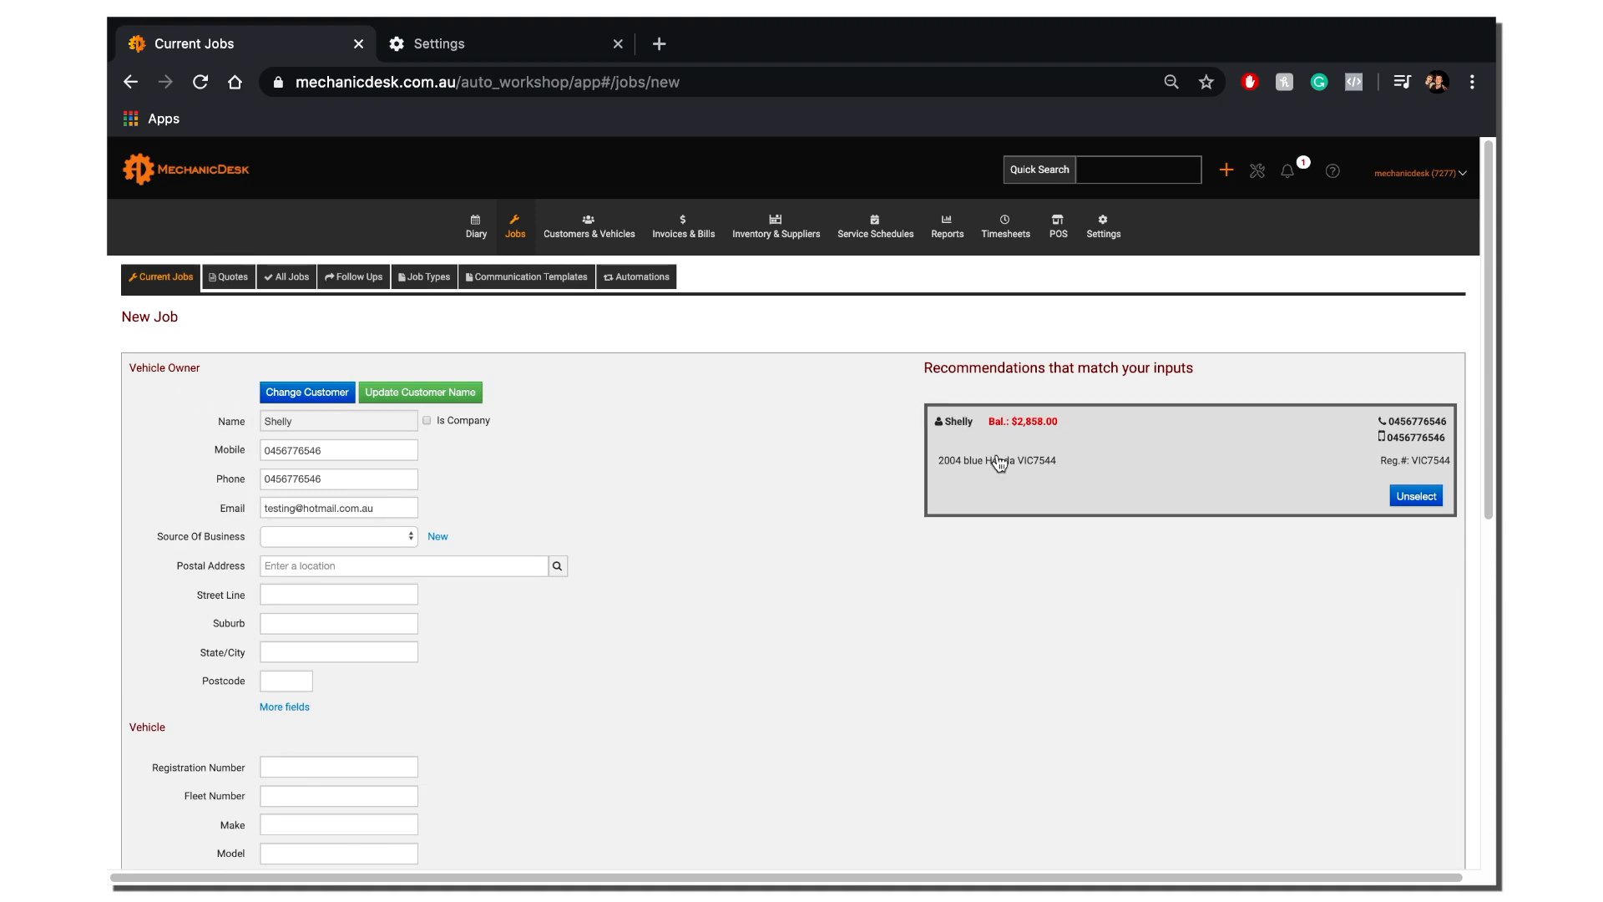
click(997, 461)
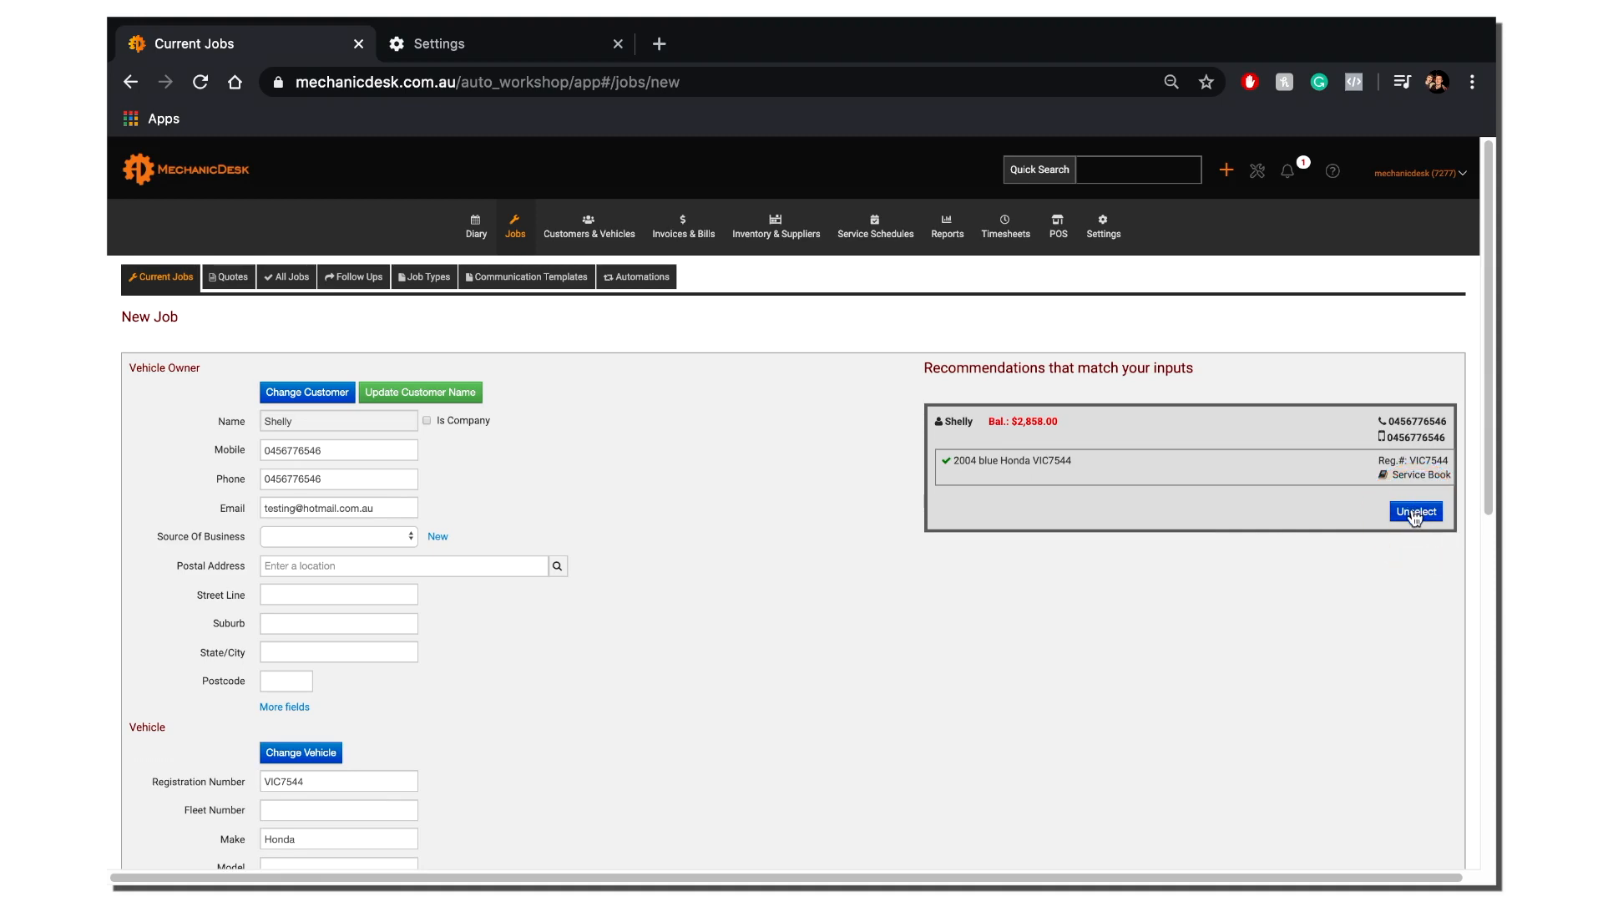
scroll(down, 3)
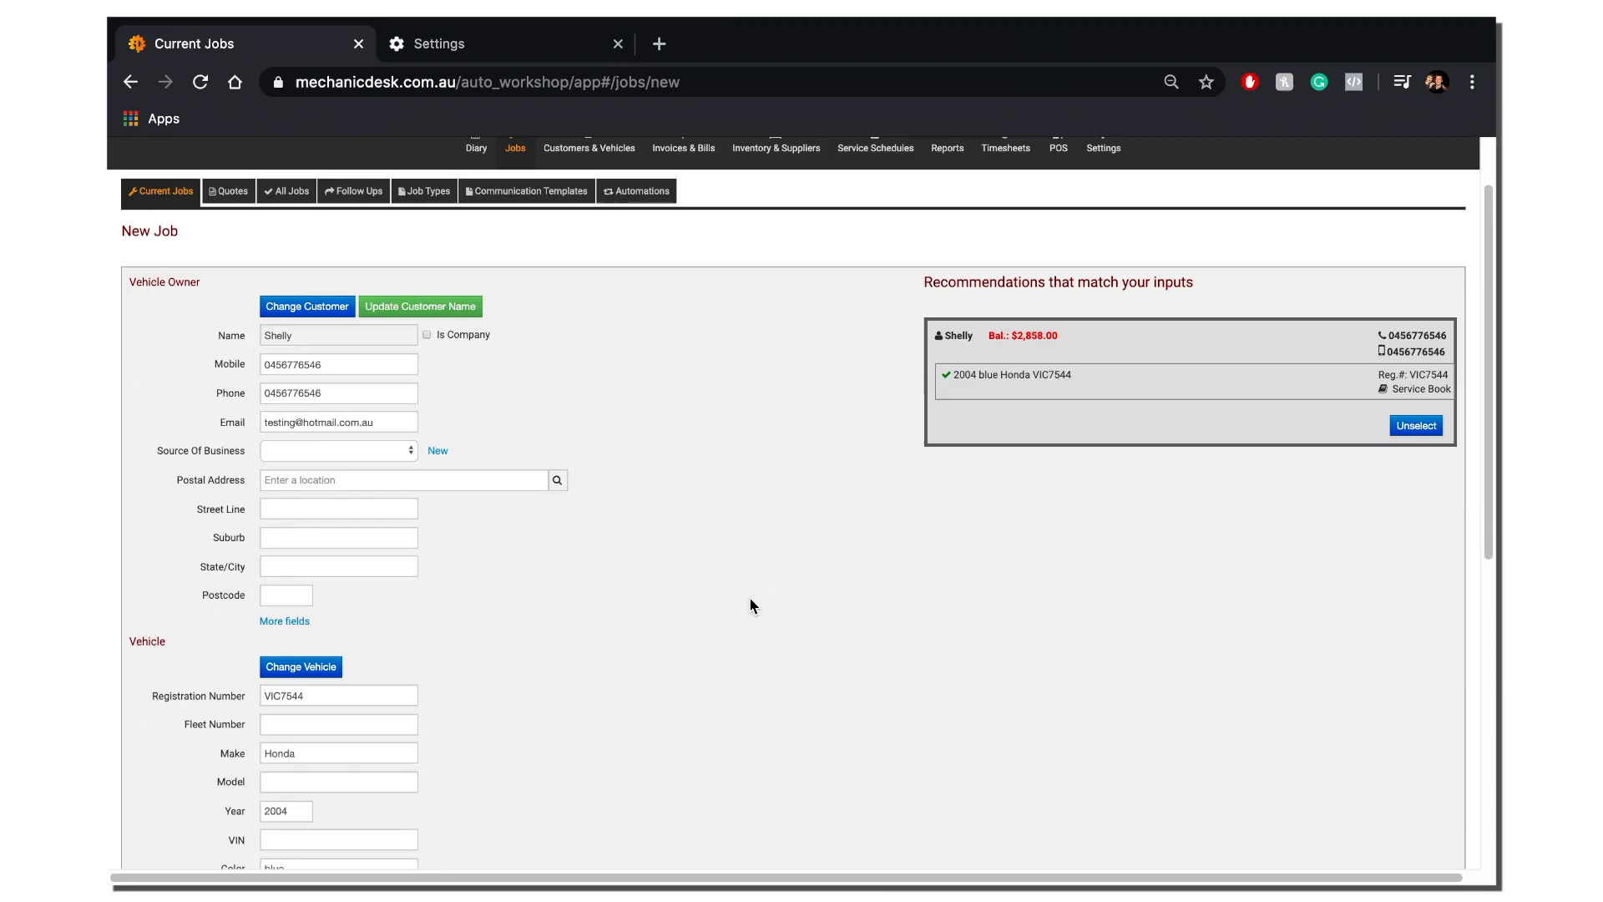
scroll(down, 3)
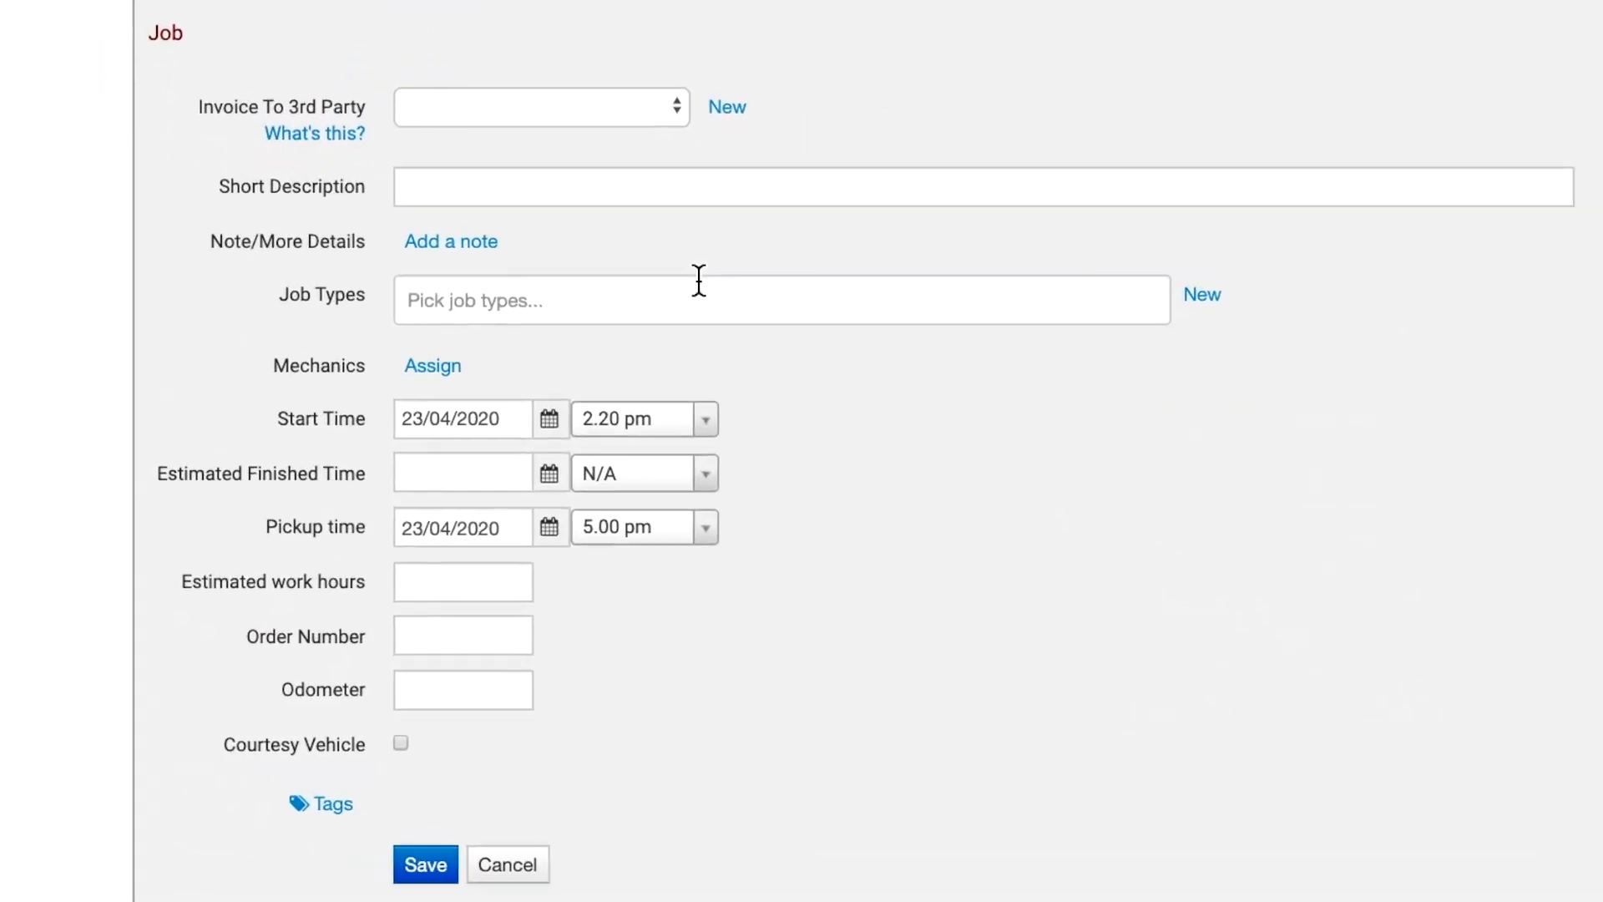
- Choose Major Service as the job type and save the new job
text(m)
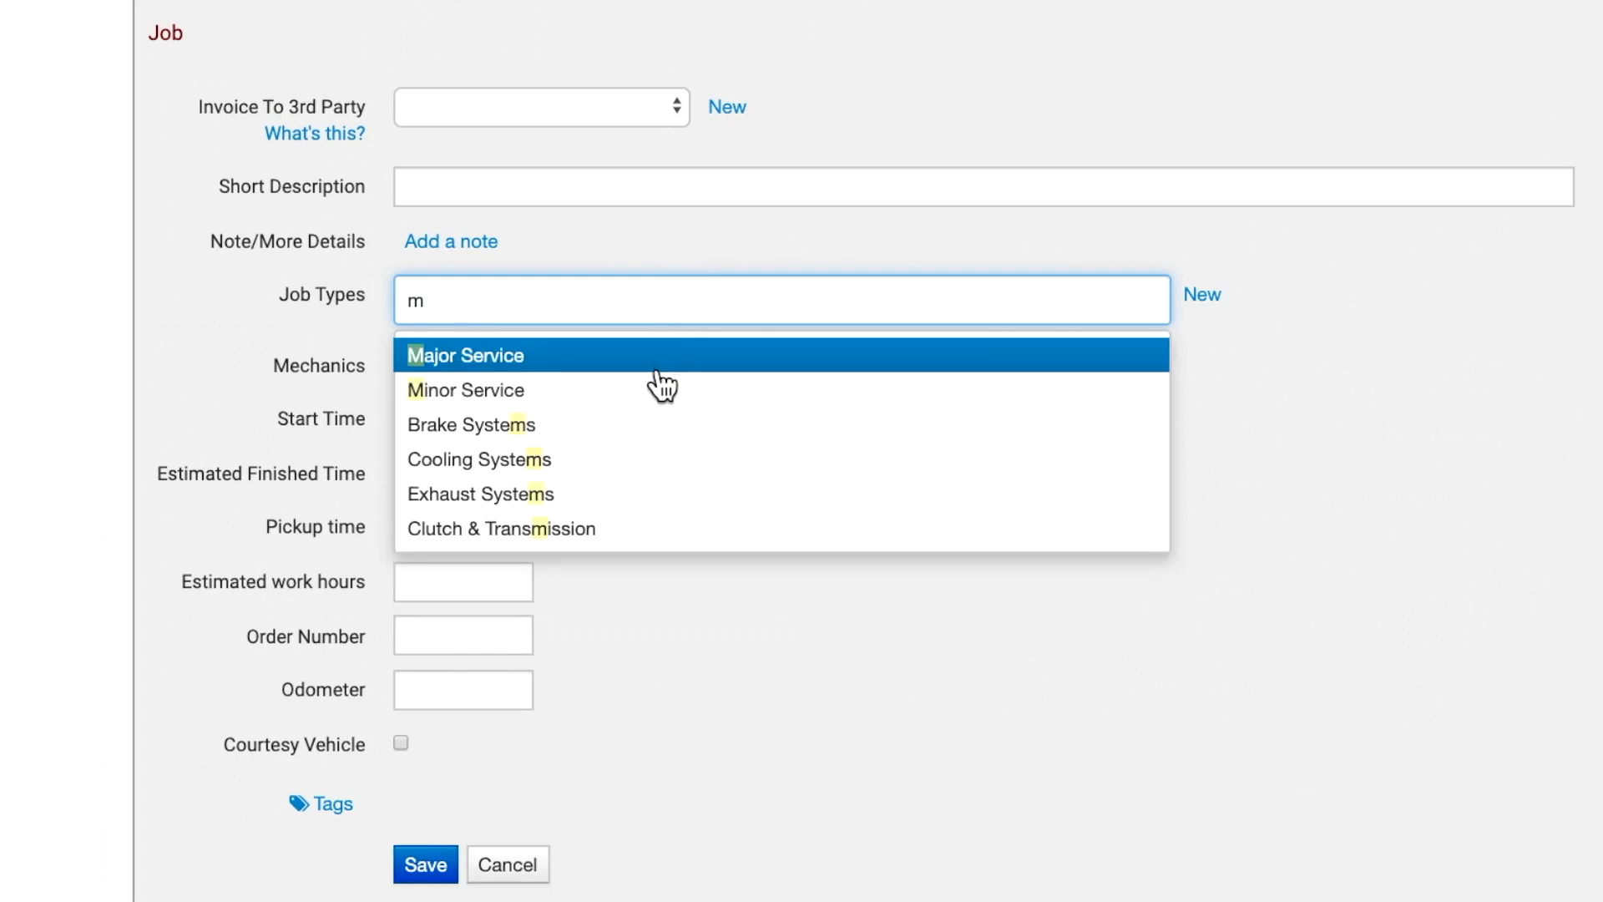
click(464, 354)
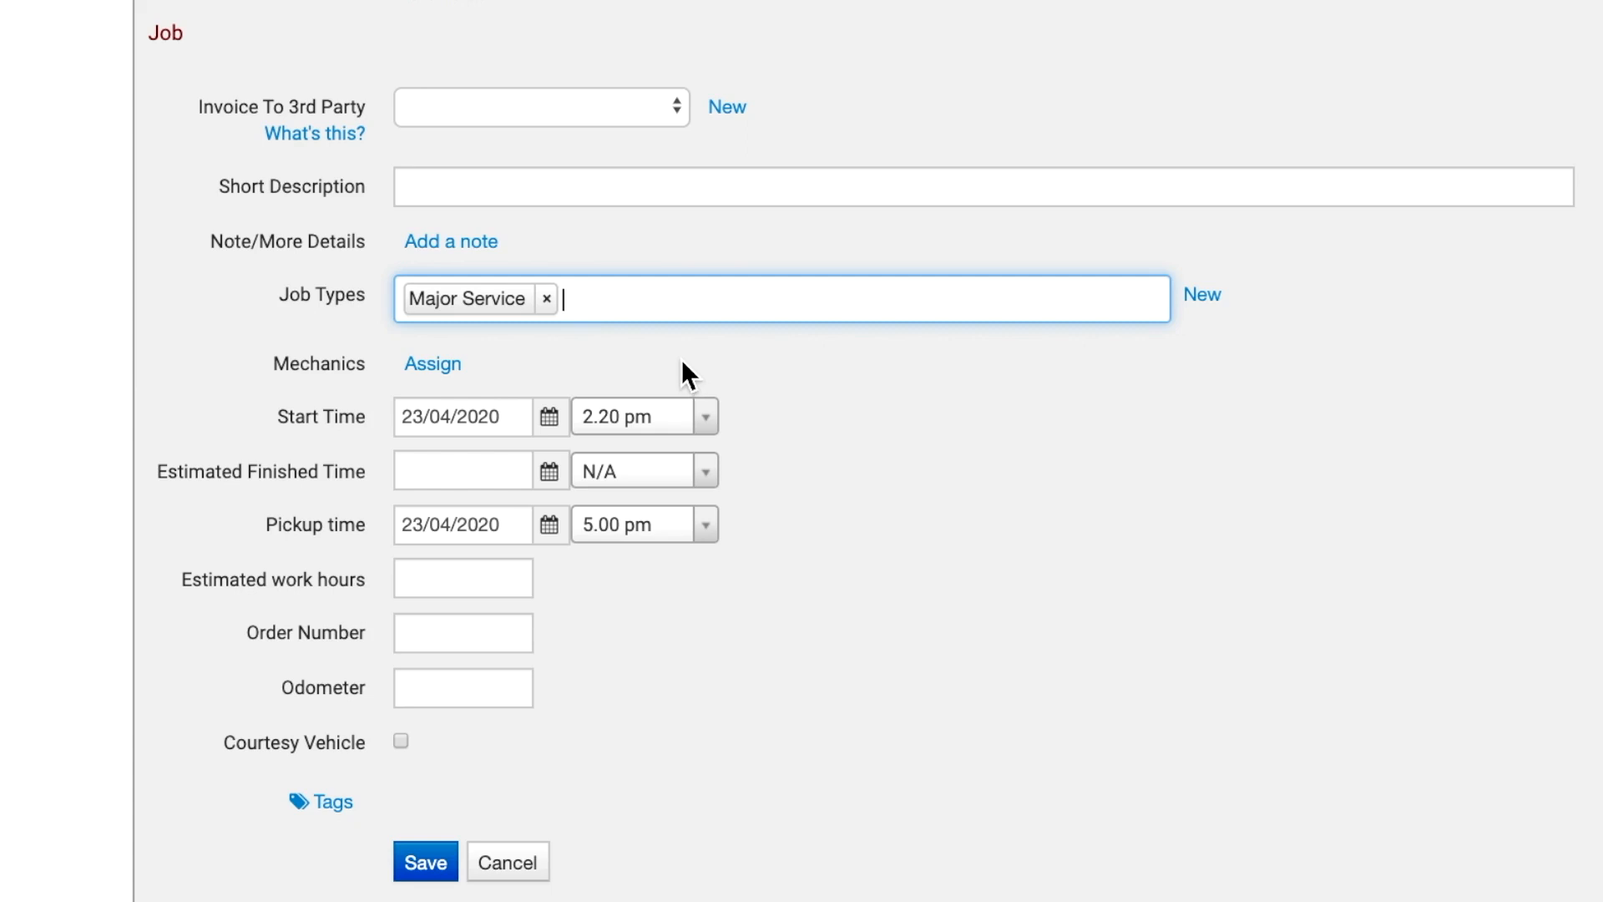
mouse_move(569, 374)
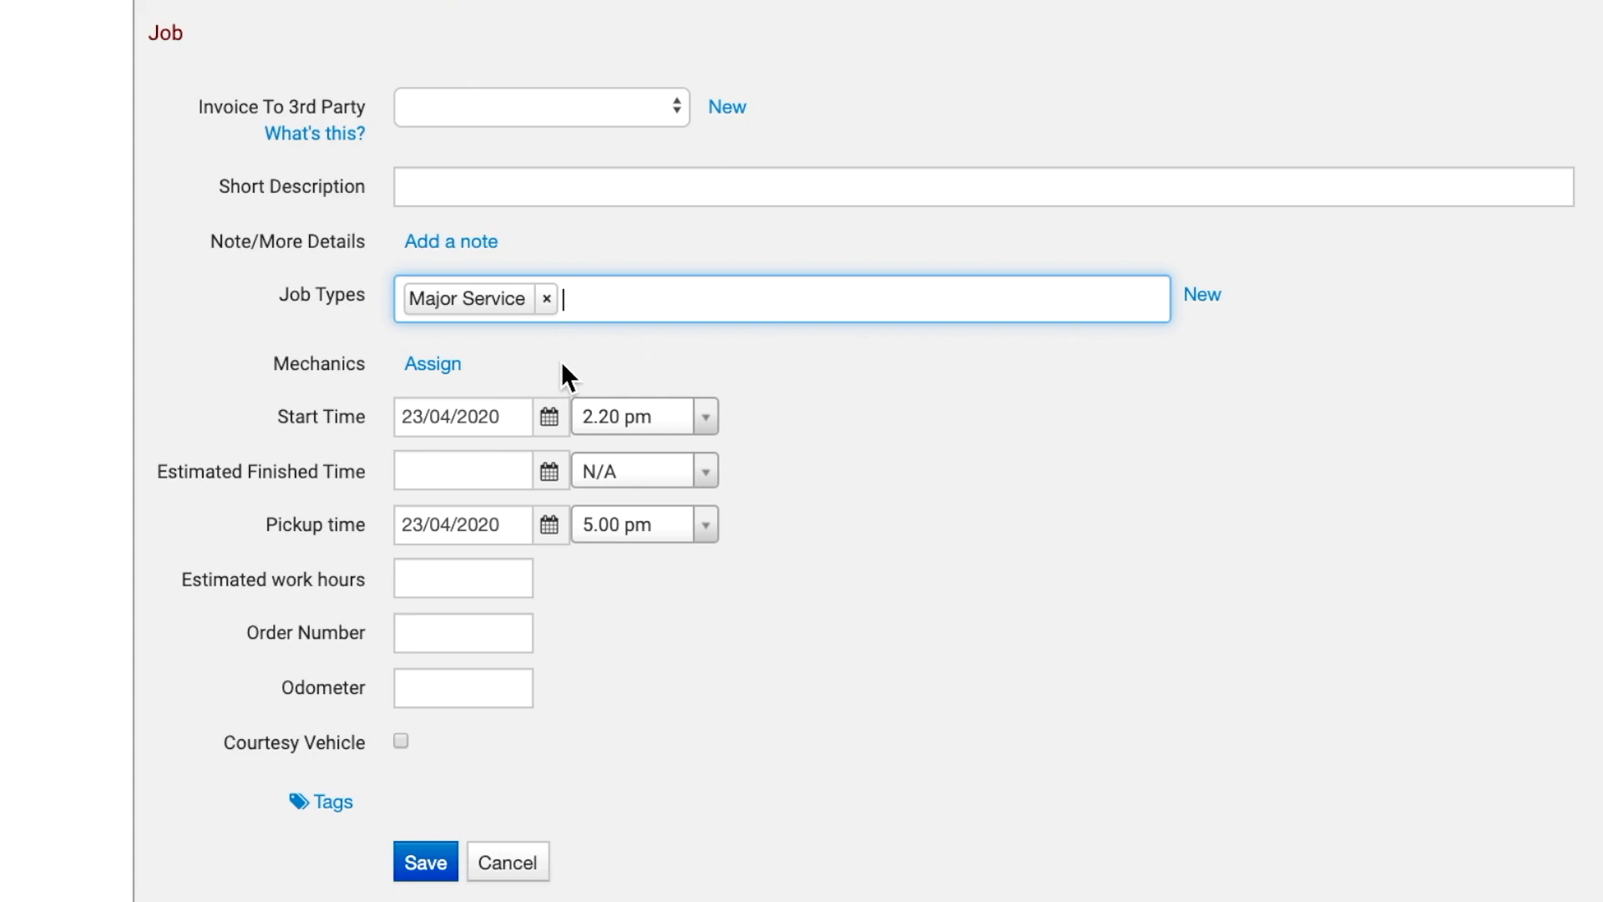
click(426, 861)
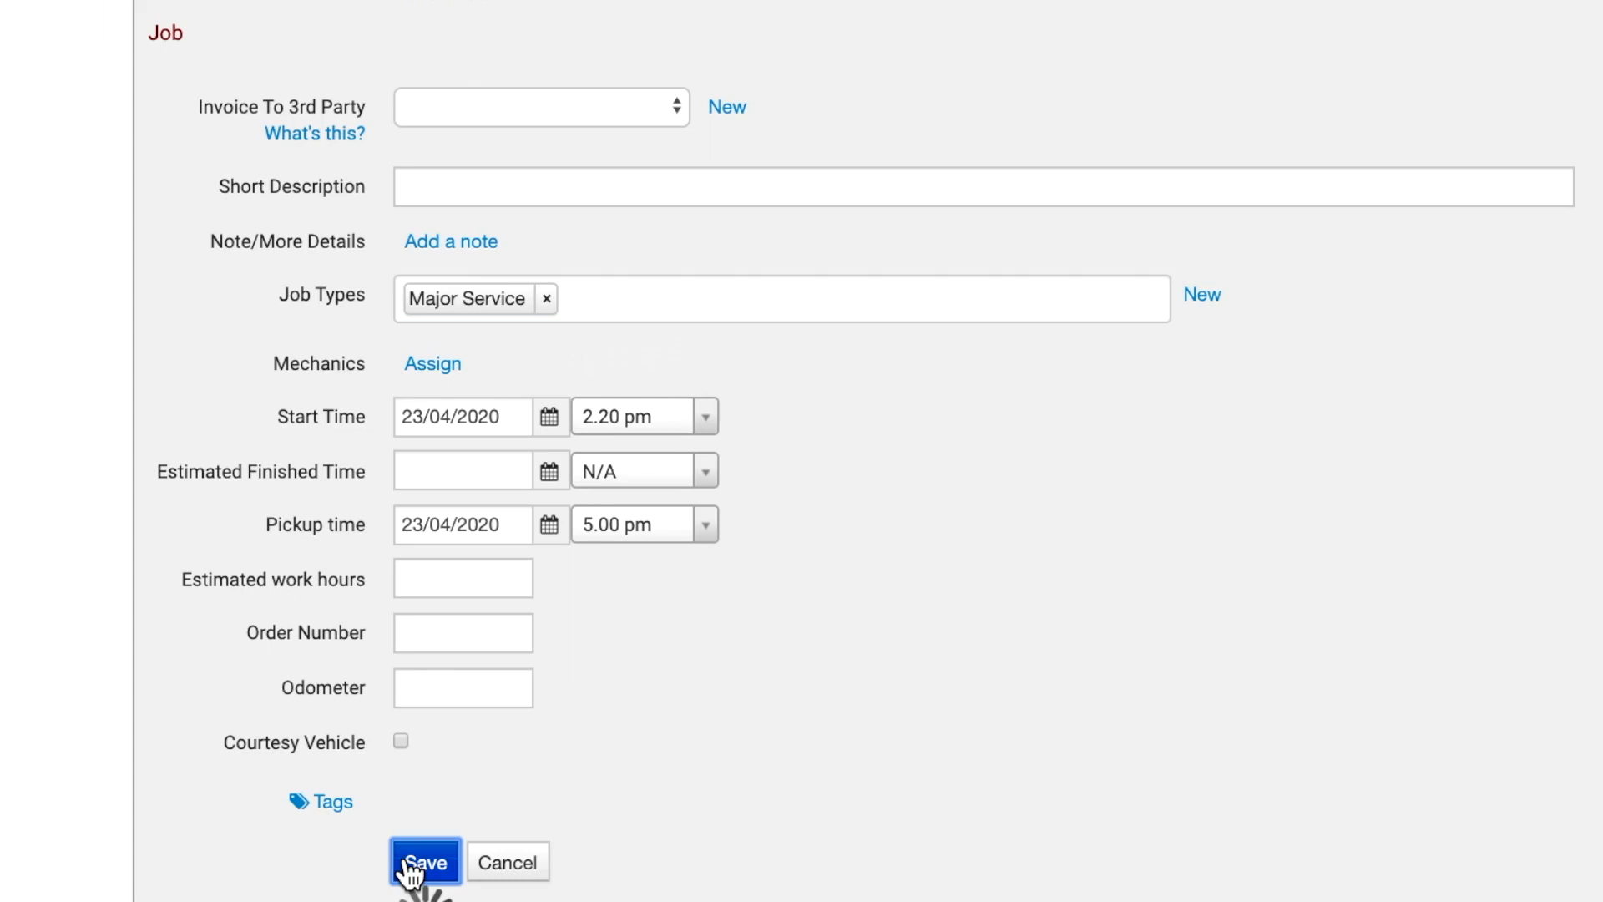
- Confirm saving job #10, then reopen its Job Type on the job card for editing
click(425, 862)
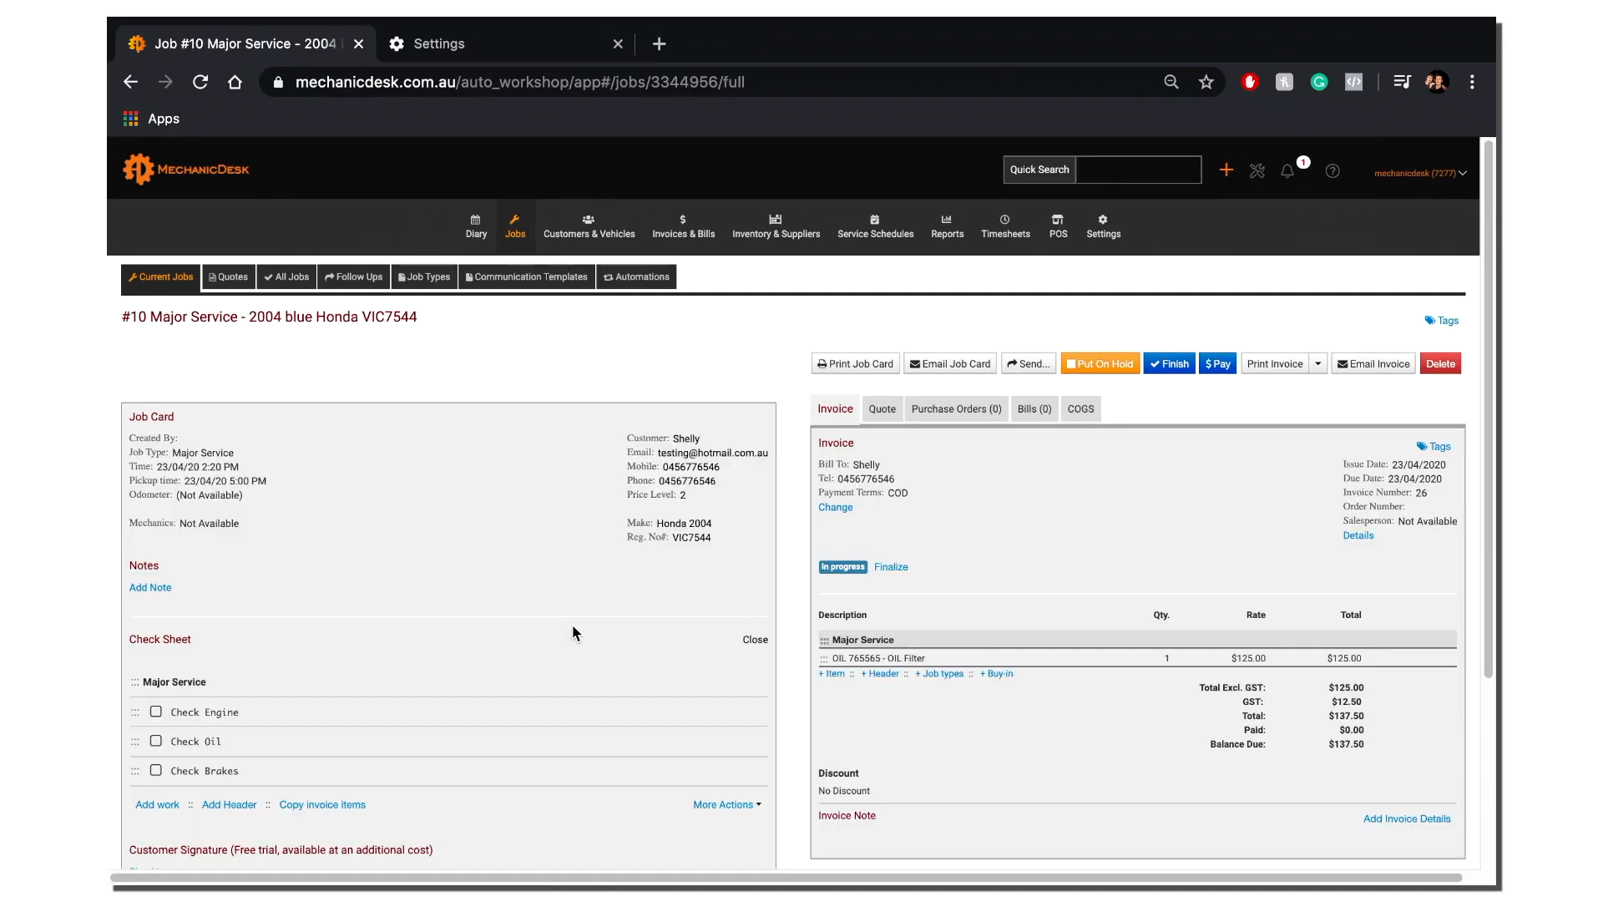
scroll(down, 3)
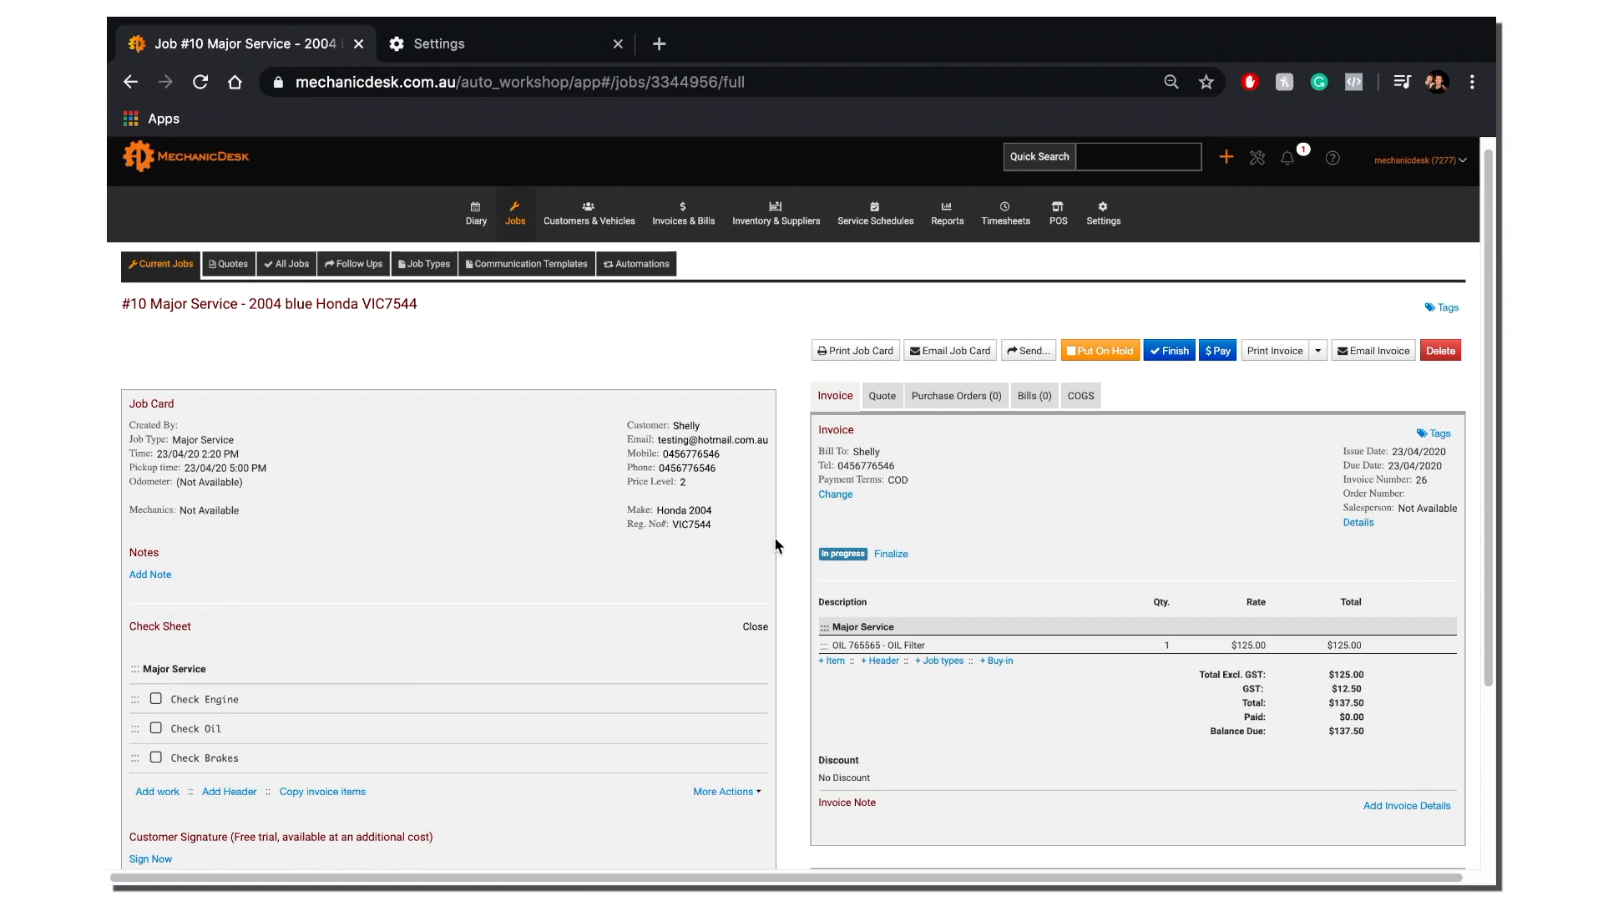
mouse_move(1184, 740)
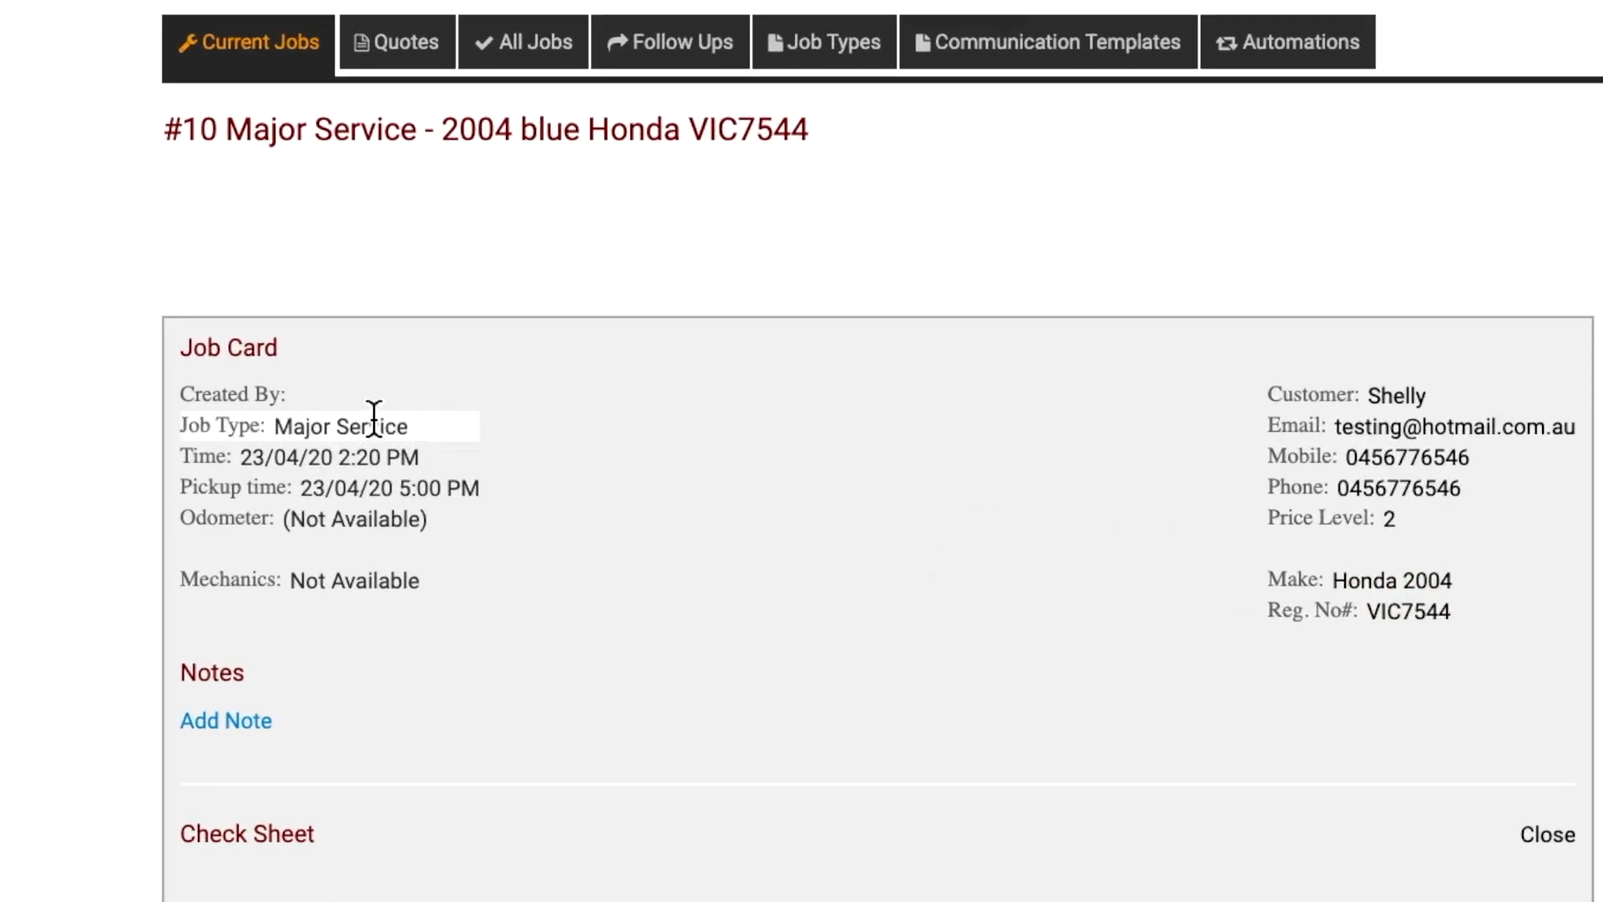
click(340, 426)
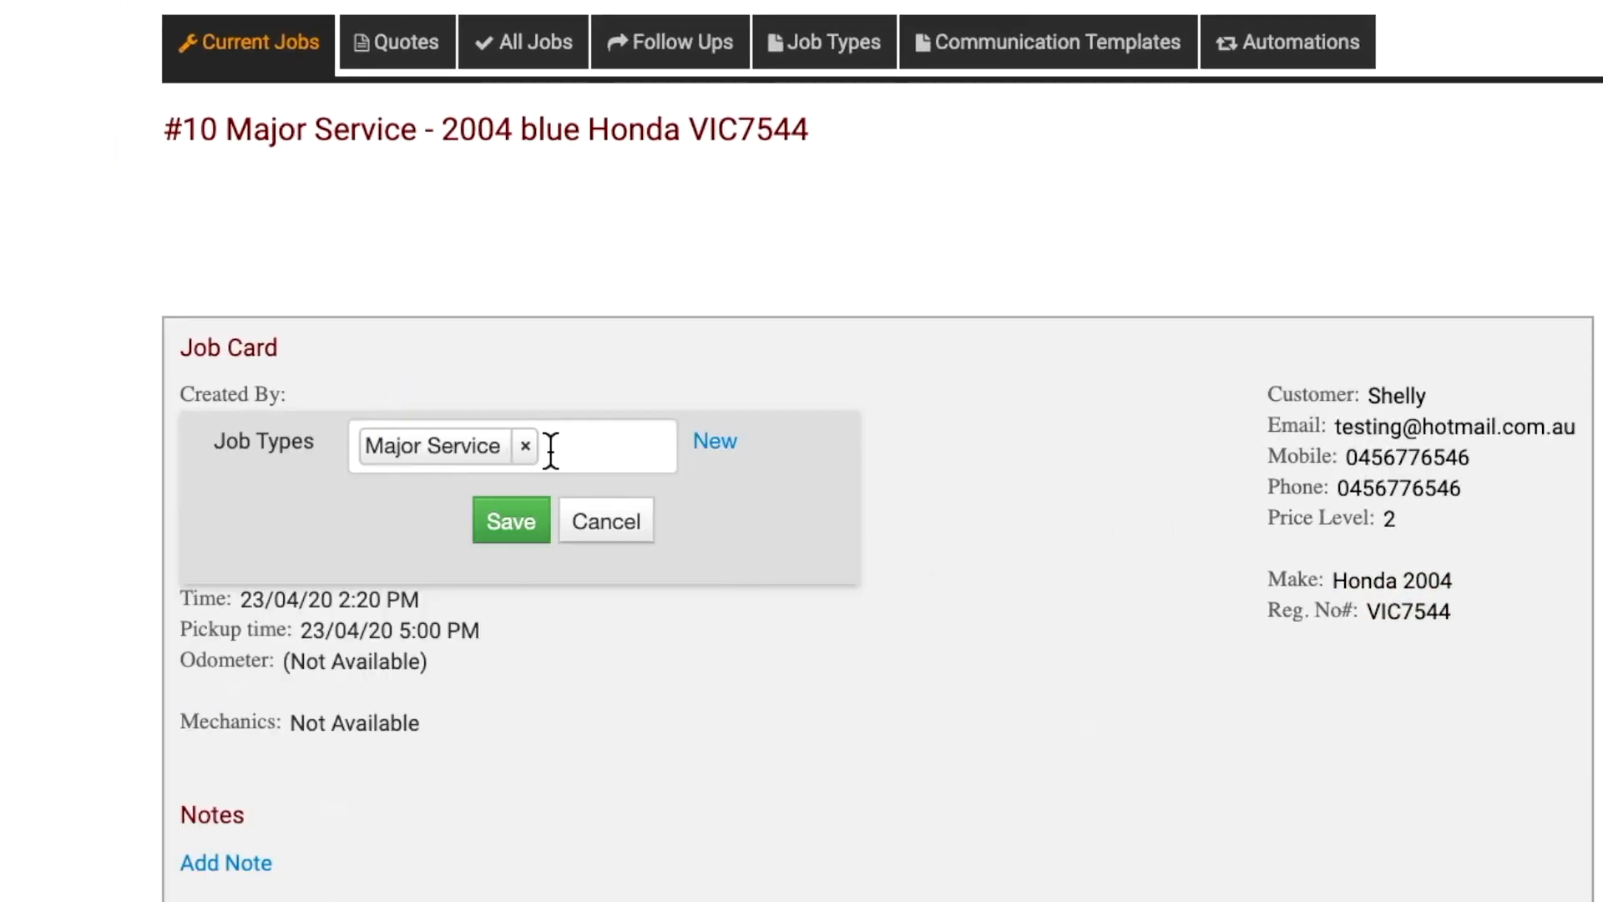